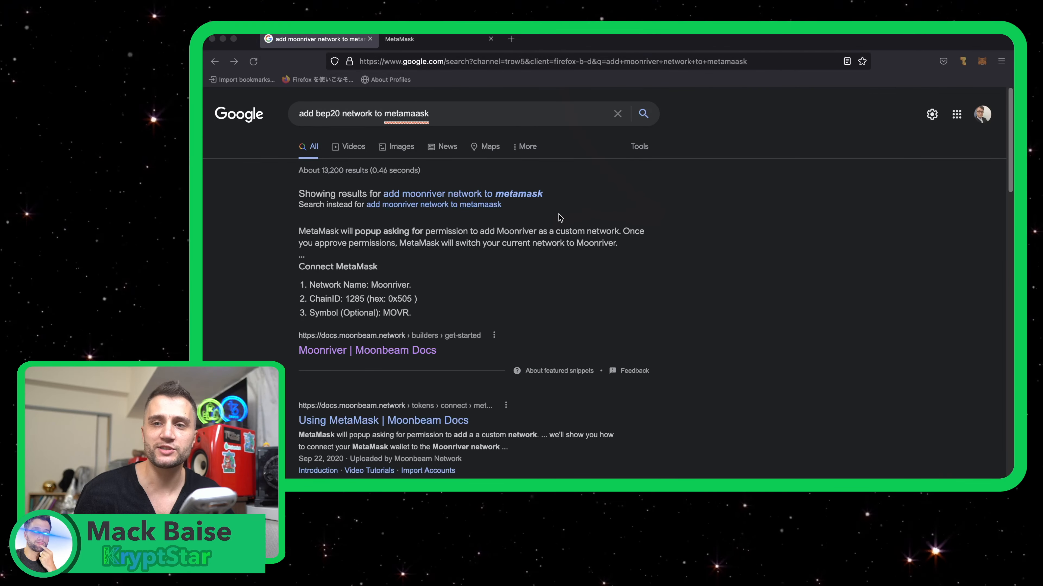
mouse_move(547, 209)
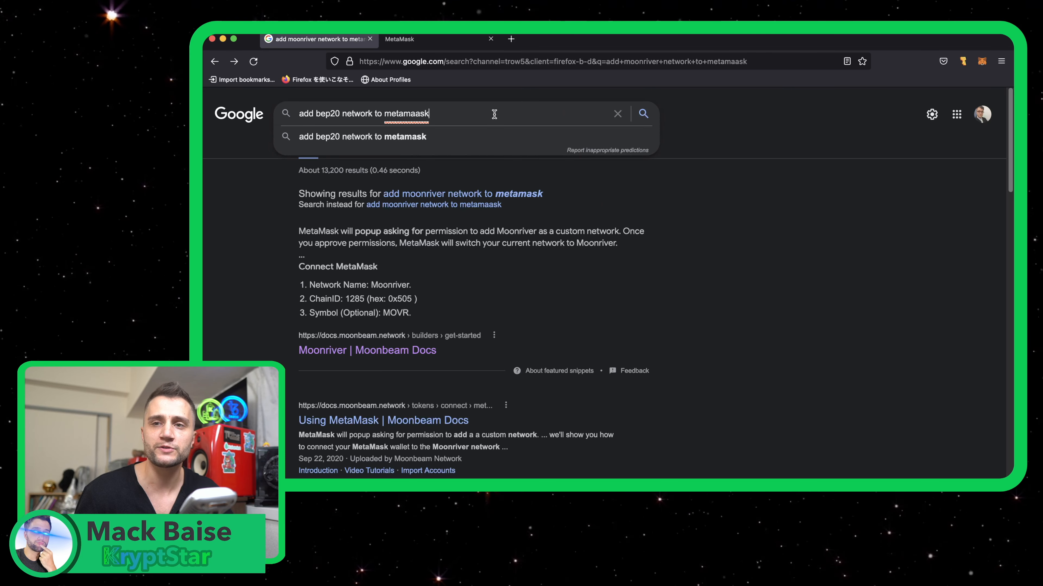
Search Google for adding BEP20 to MetaMask and open the gelending Binance Smart Chain guide.
key("Enter")
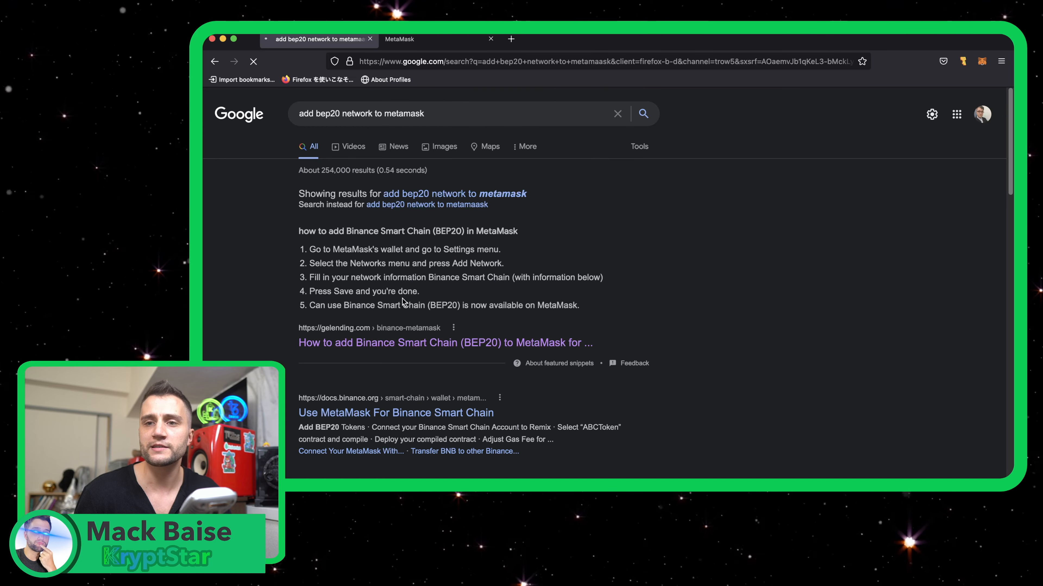
left_click(436, 342)
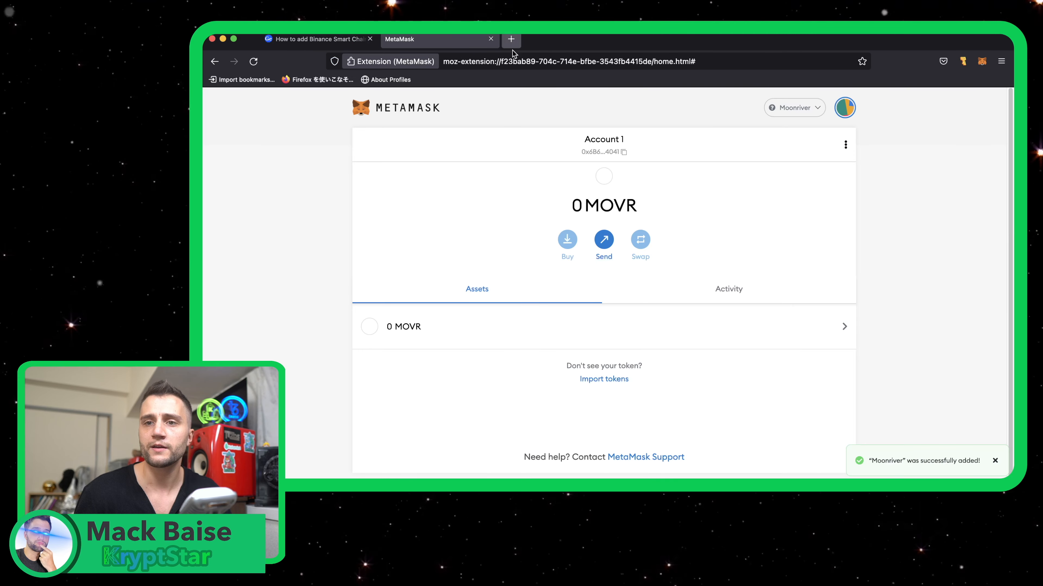
Start a new custom network in MetaMask named 'Bep20', then consult the guide for its details.
left_click(794, 108)
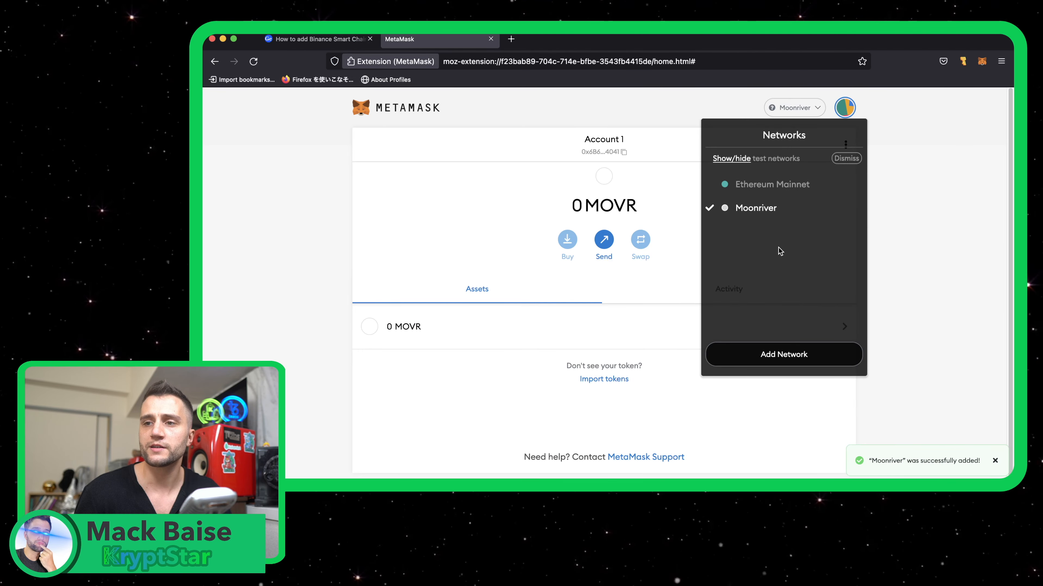
left_click(784, 355)
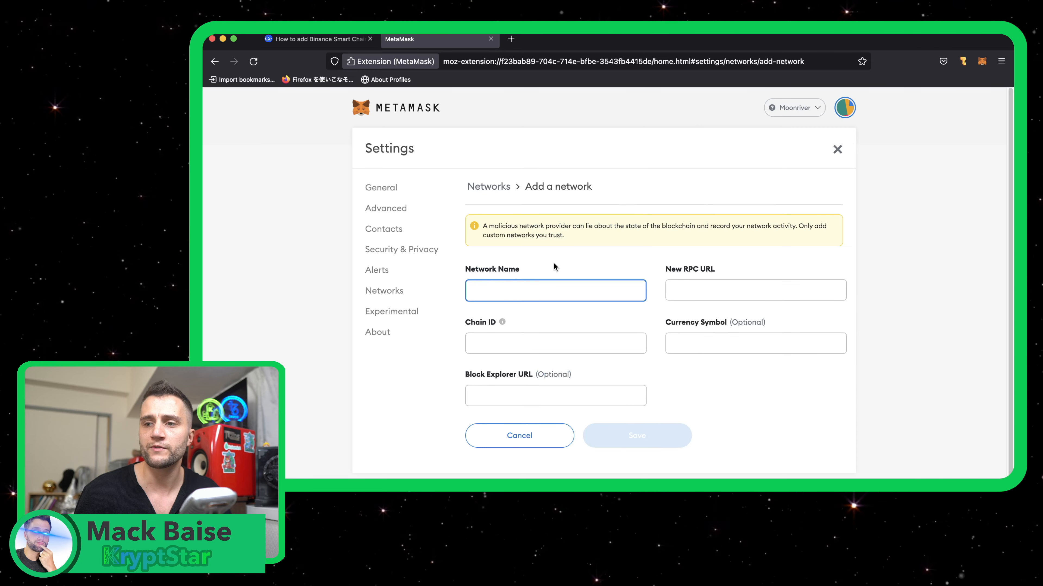
type("B")
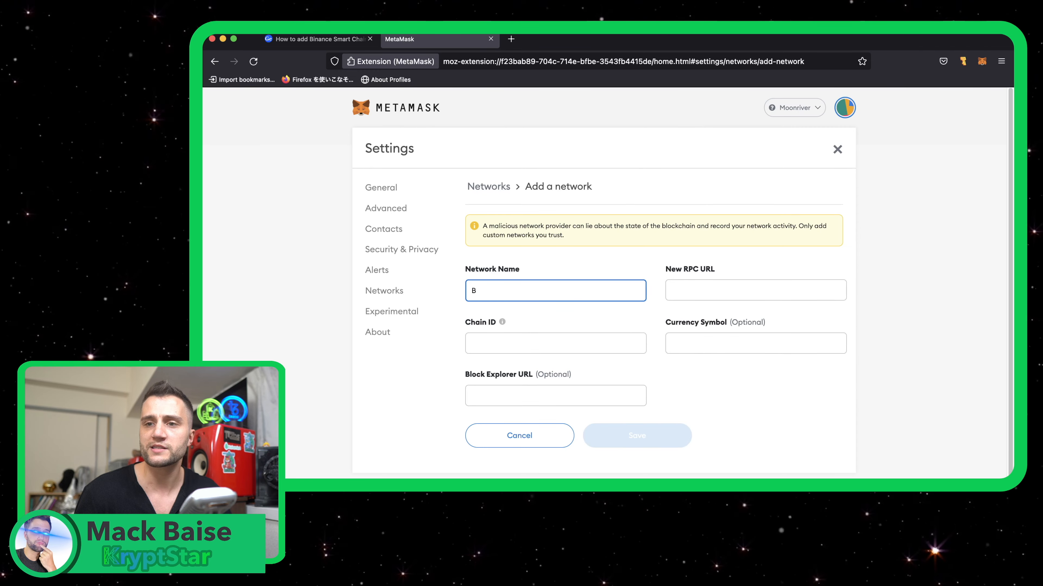
type("ep20")
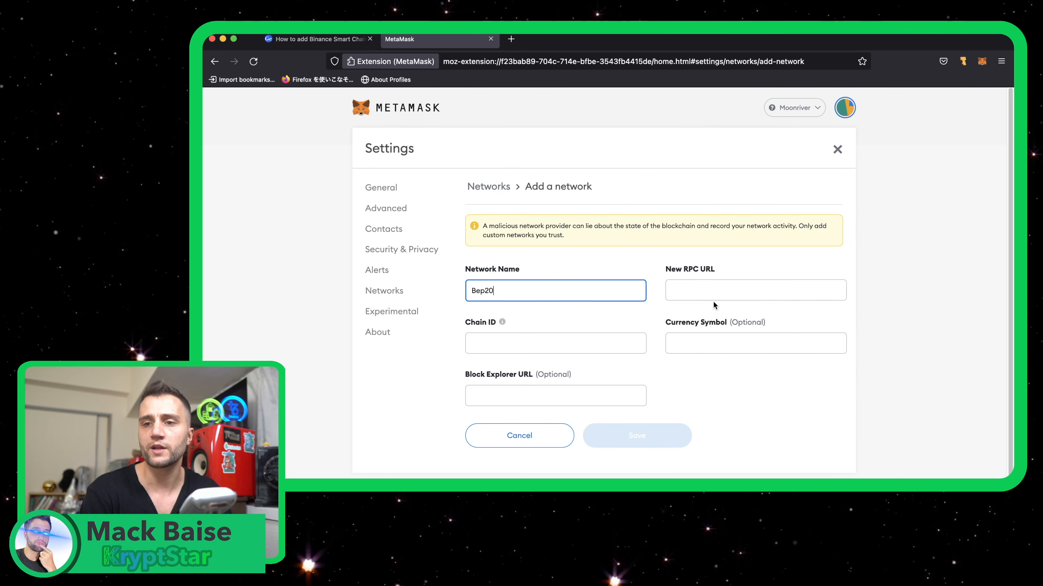
left_click(321, 39)
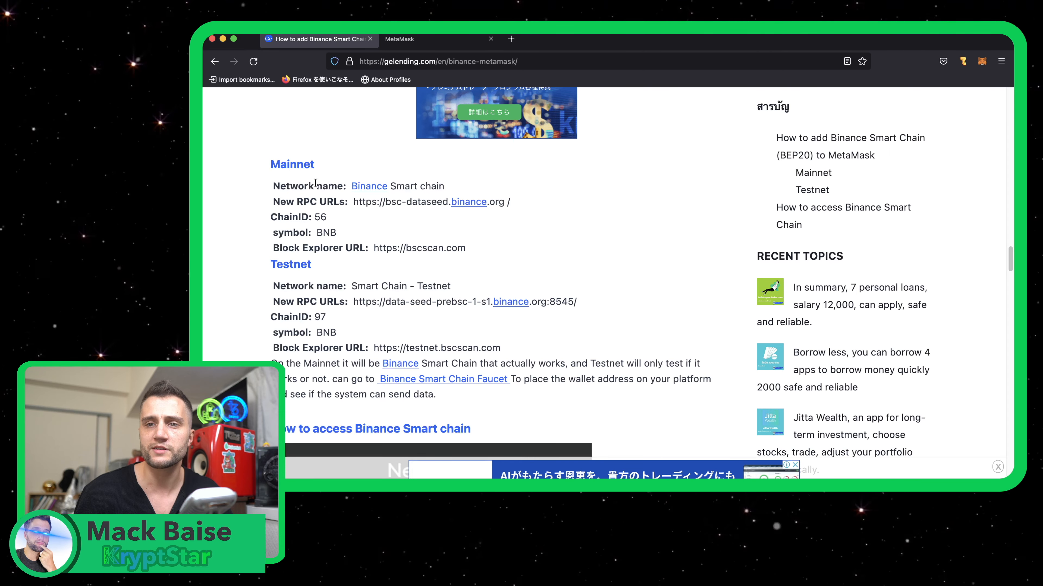
mouse_move(389, 202)
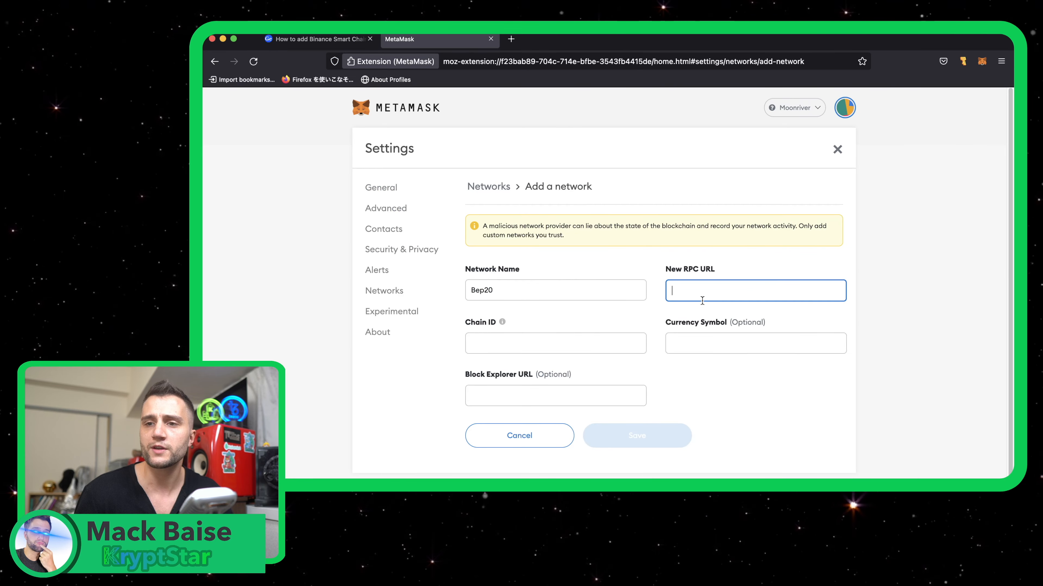
left_click(318, 39)
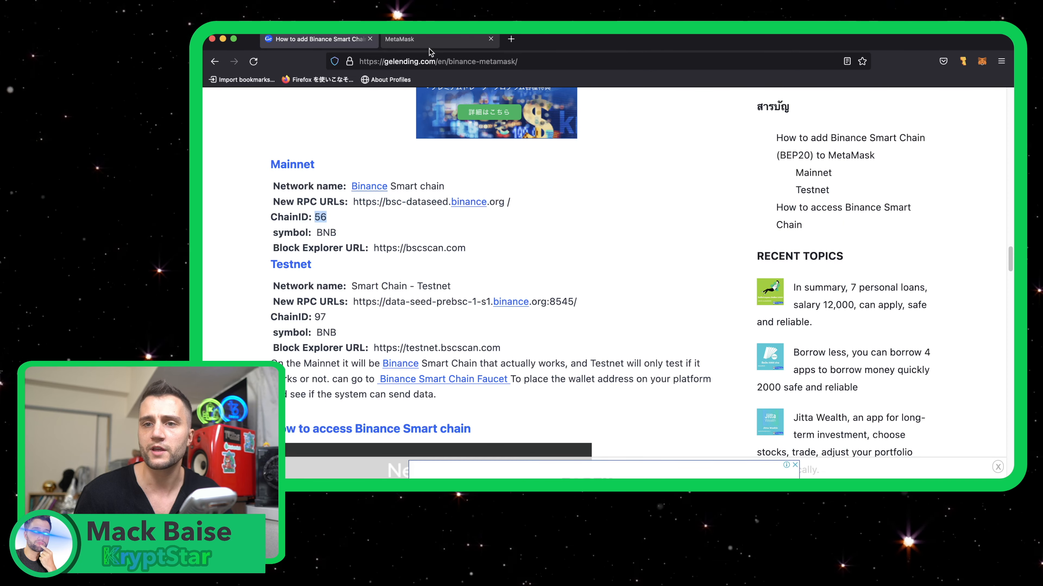
left_click(422, 39)
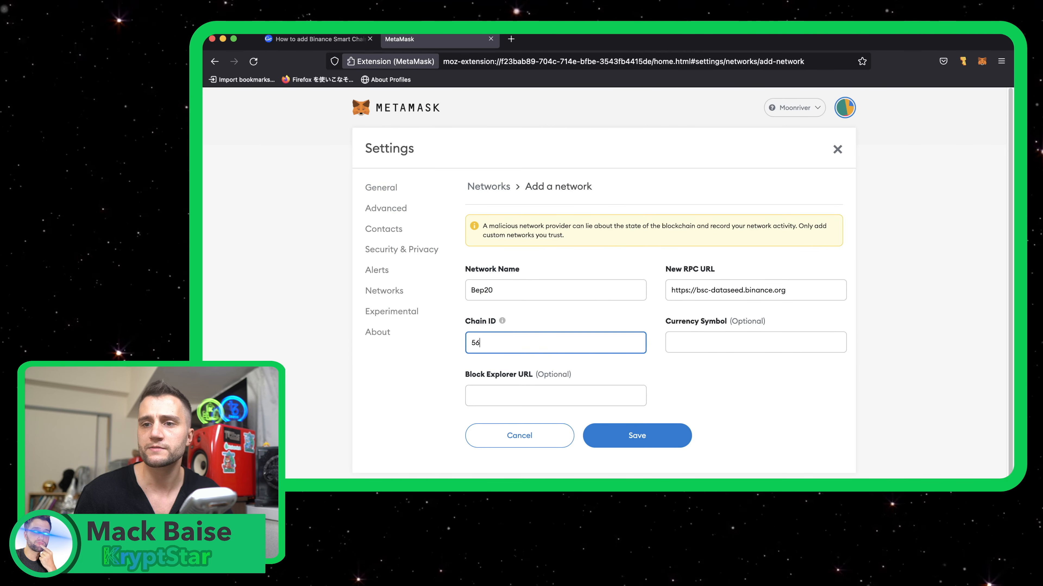
left_click(316, 39)
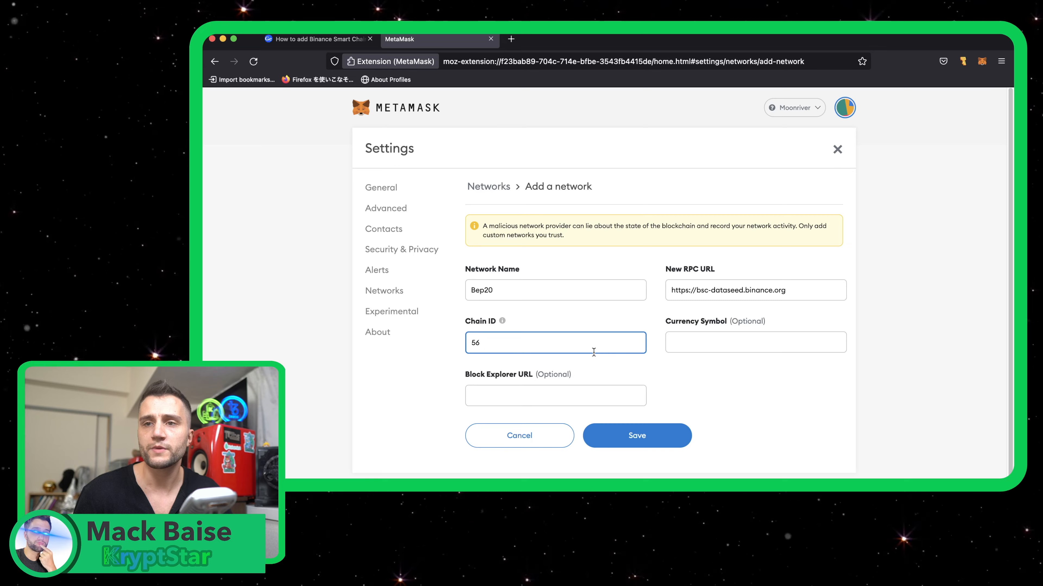
type("BNB")
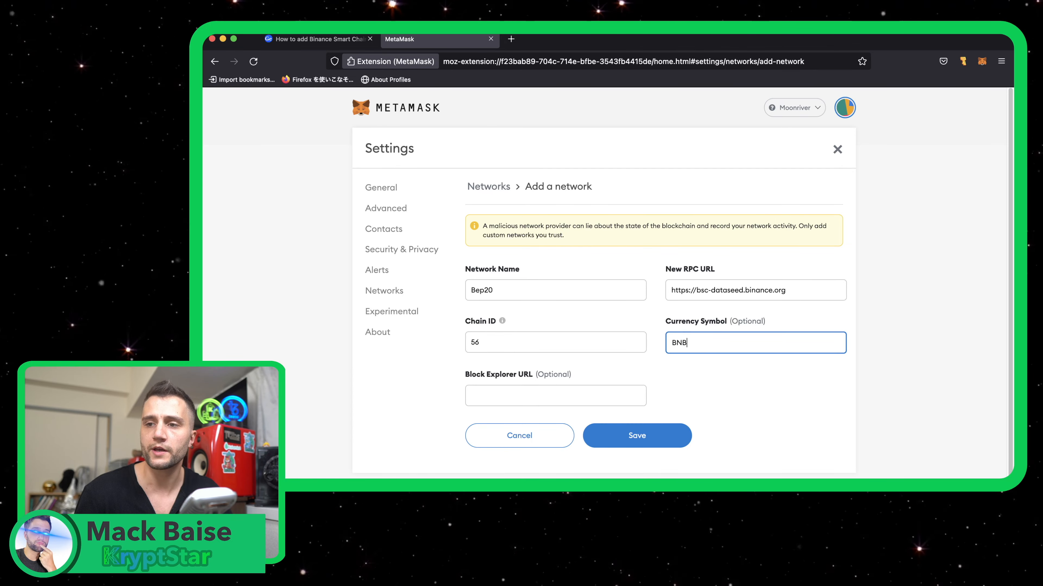
left_click(318, 39)
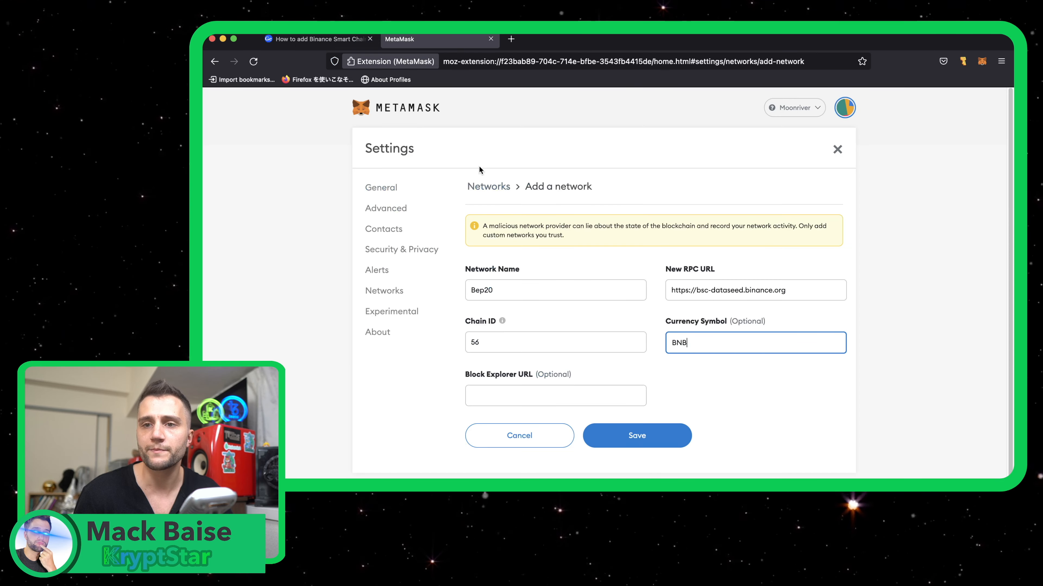
type("https://bscscan.com")
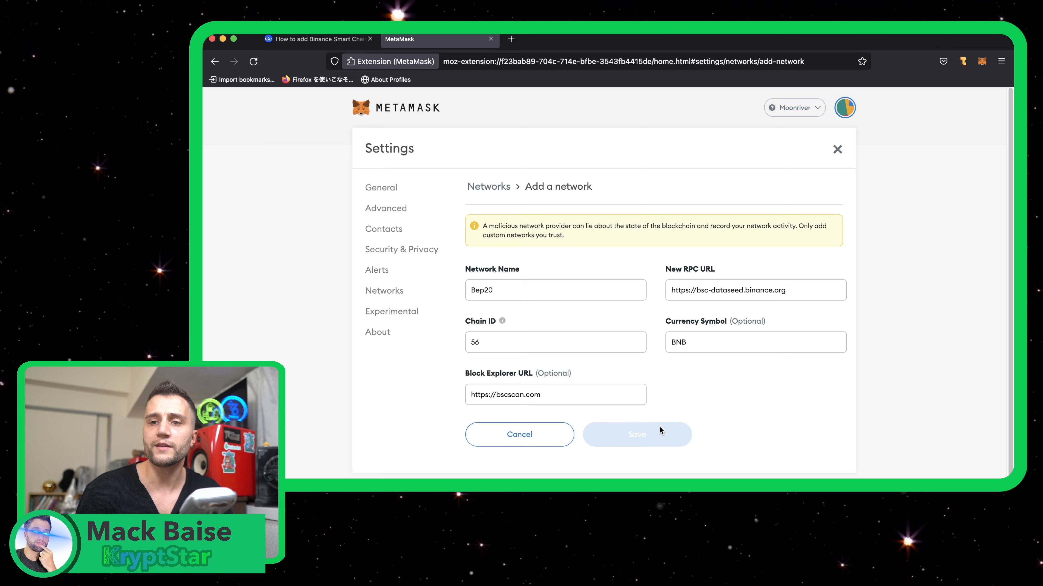
Save the Bep20 network so the wallet switches to it with a 0 BNB balance.
left_click(637, 434)
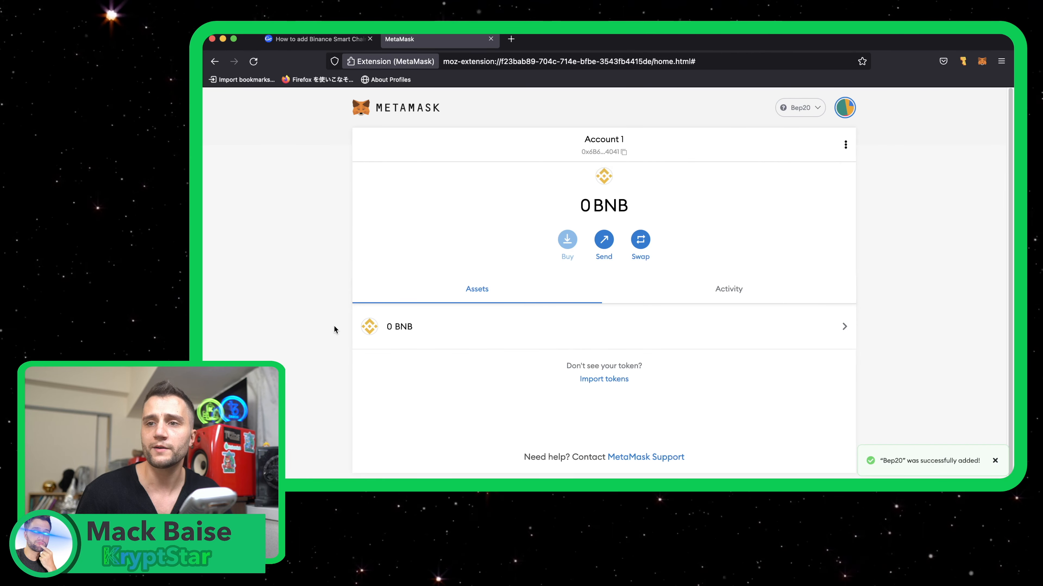
mouse_move(383, 364)
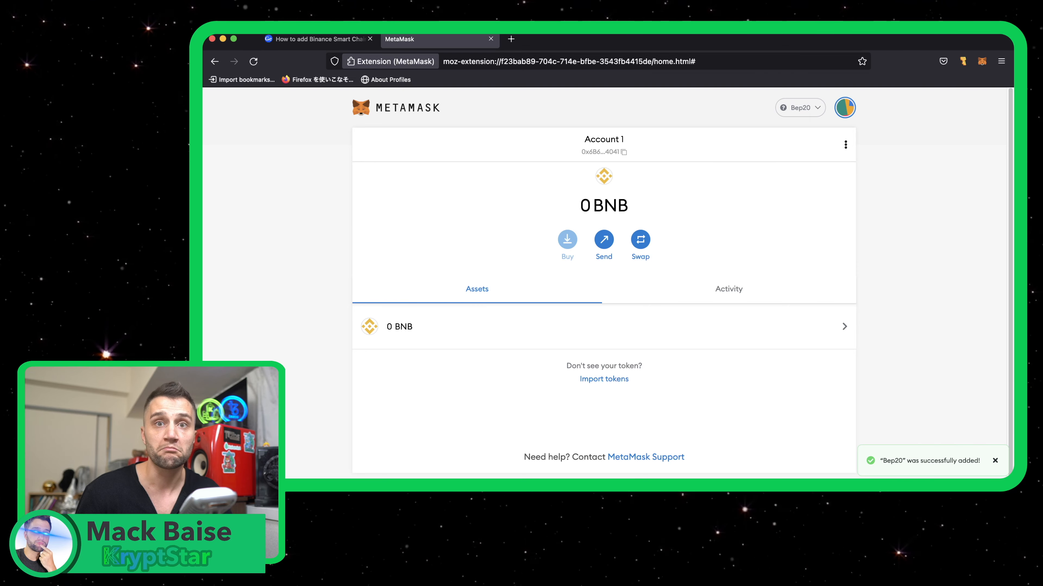
mouse_move(922, 236)
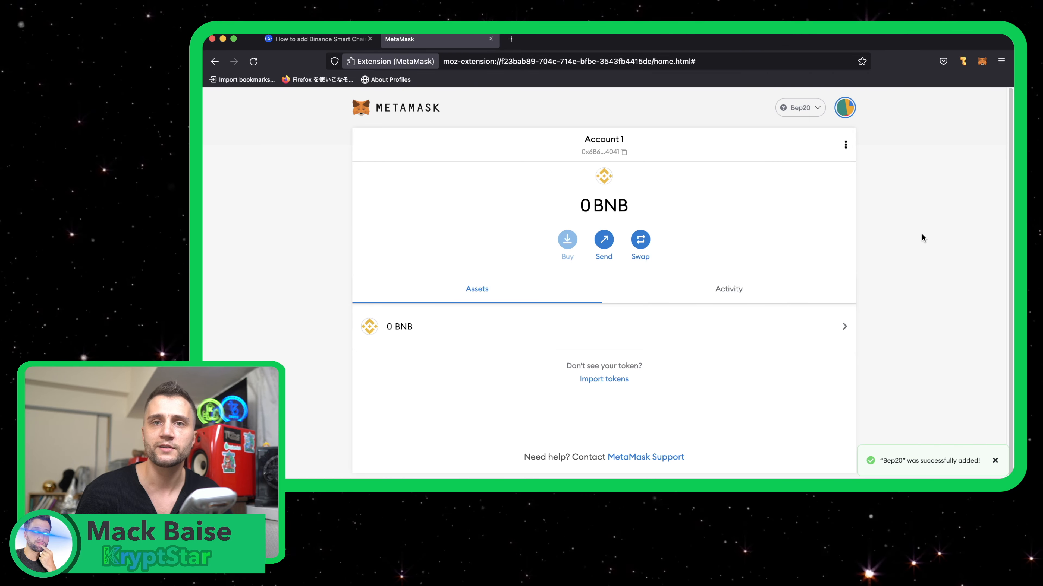